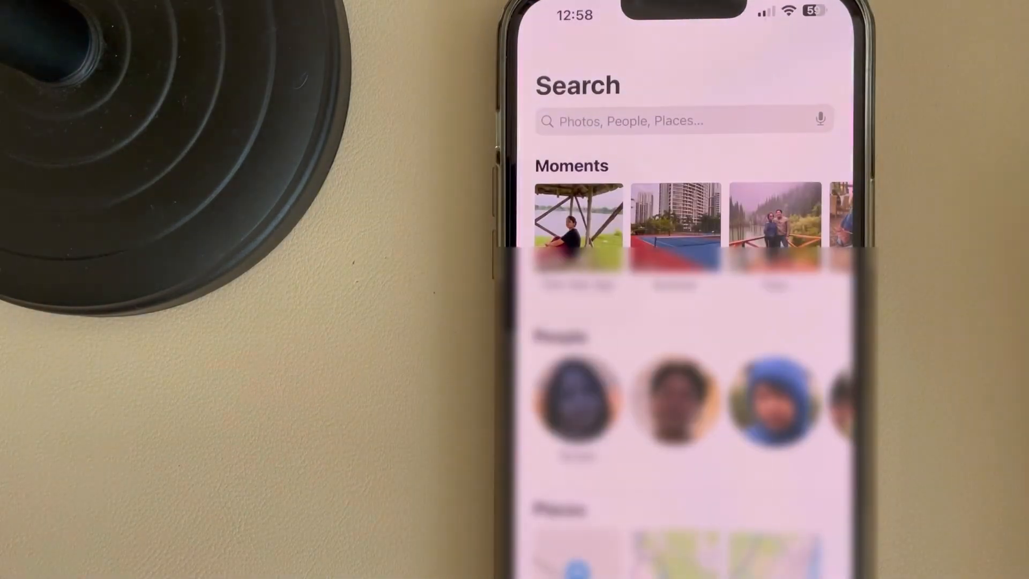
Activate the search field on the Photos Search tab.
left_click(682, 121)
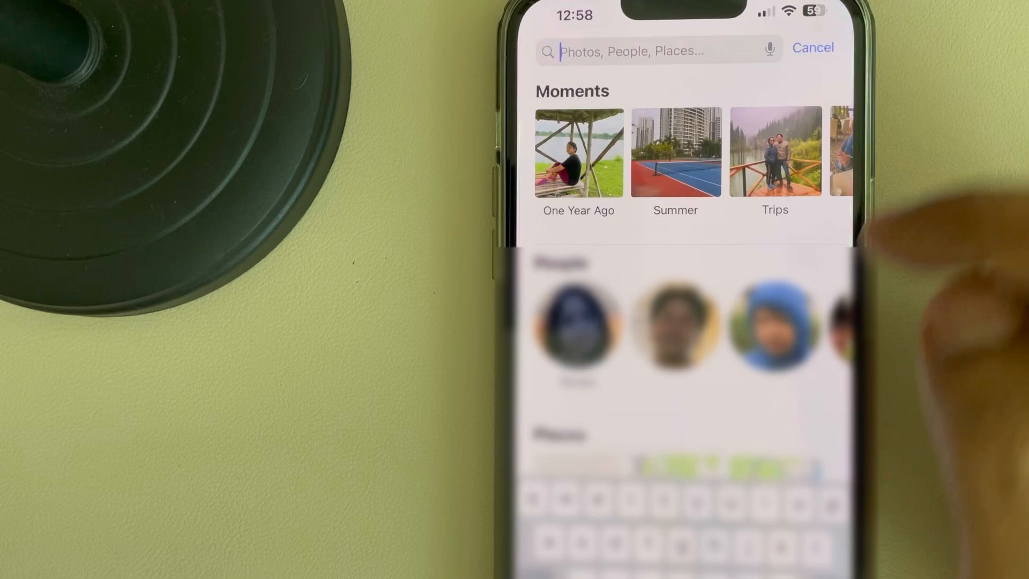
Search 'tel' and choose the TELEGRAM text-in-photos suggestion, showing 11 photos.
type("telegra")
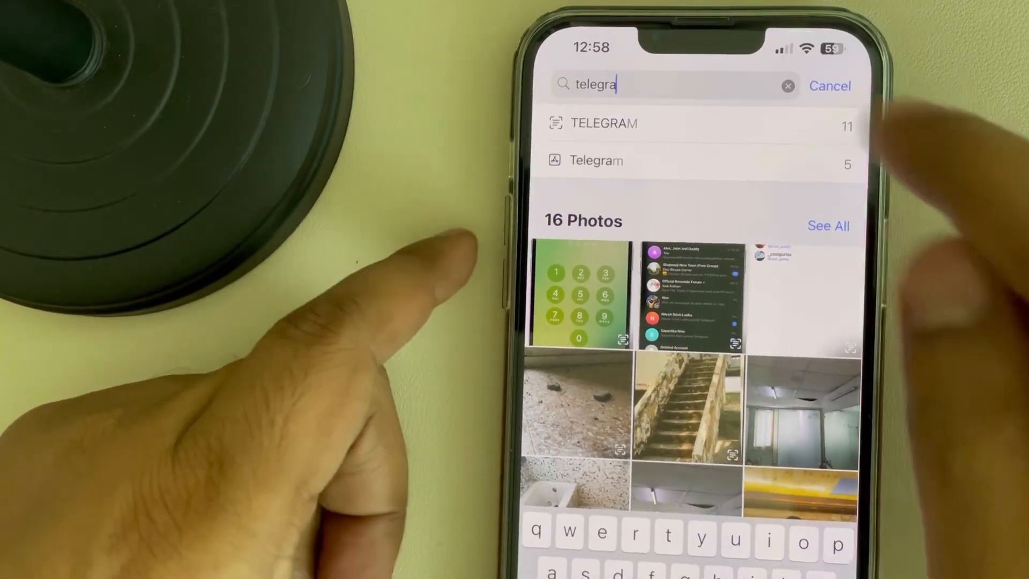
left_click(604, 124)
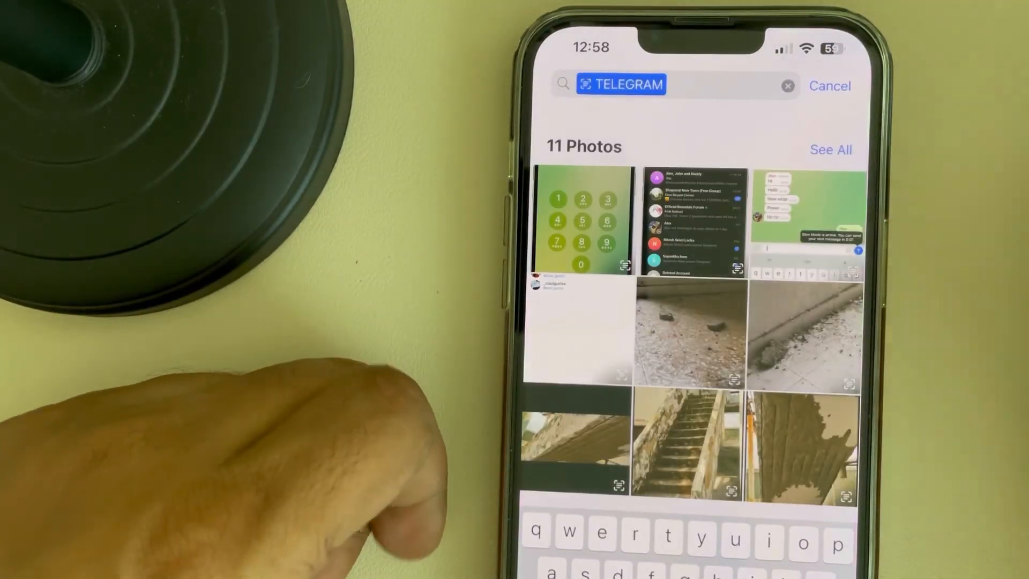